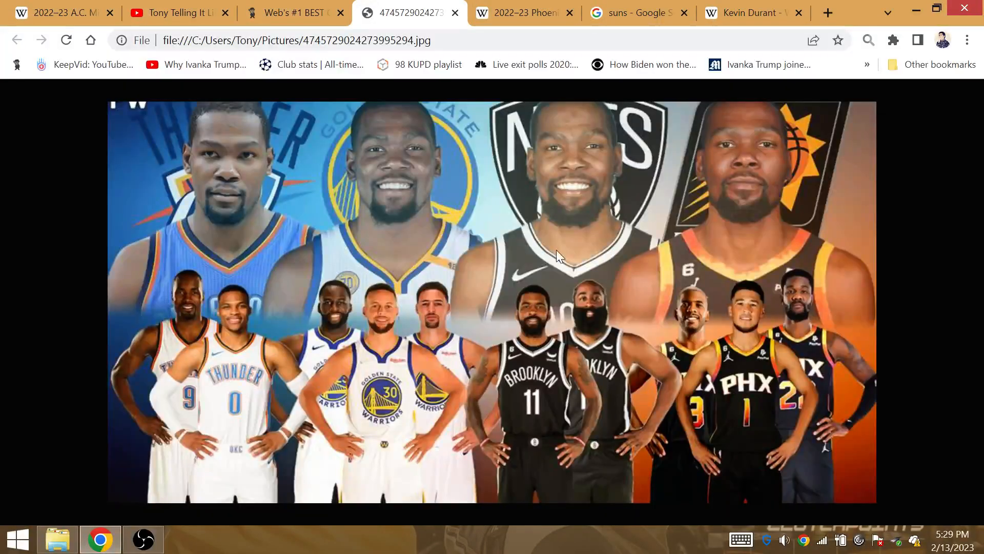
pyautogui.moveTo(938, 367)
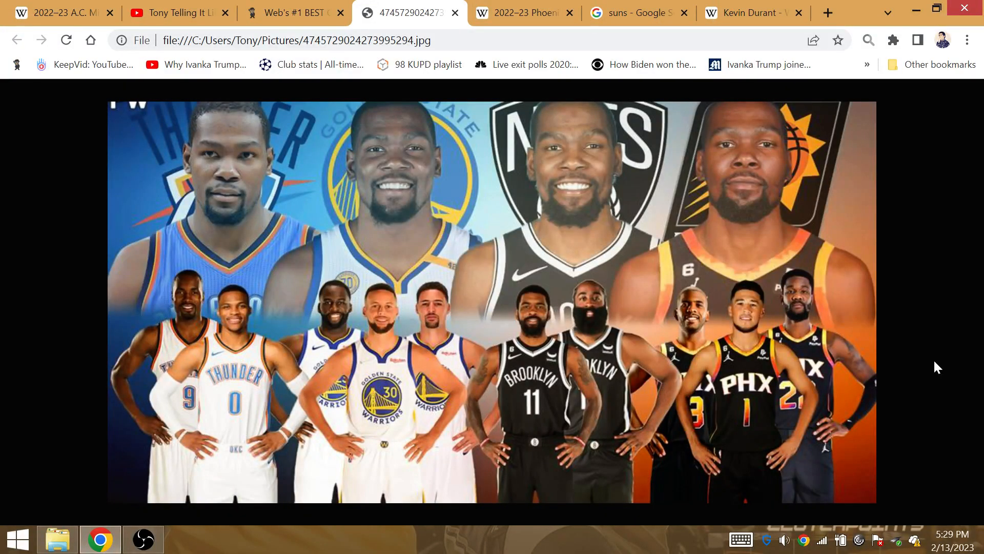
pyautogui.moveTo(878, 343)
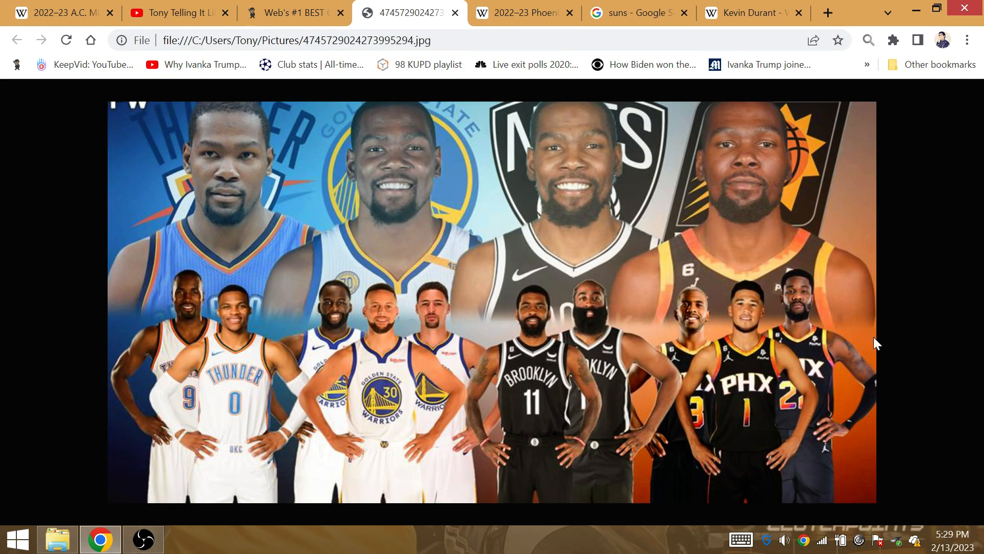
pyautogui.moveTo(530, 278)
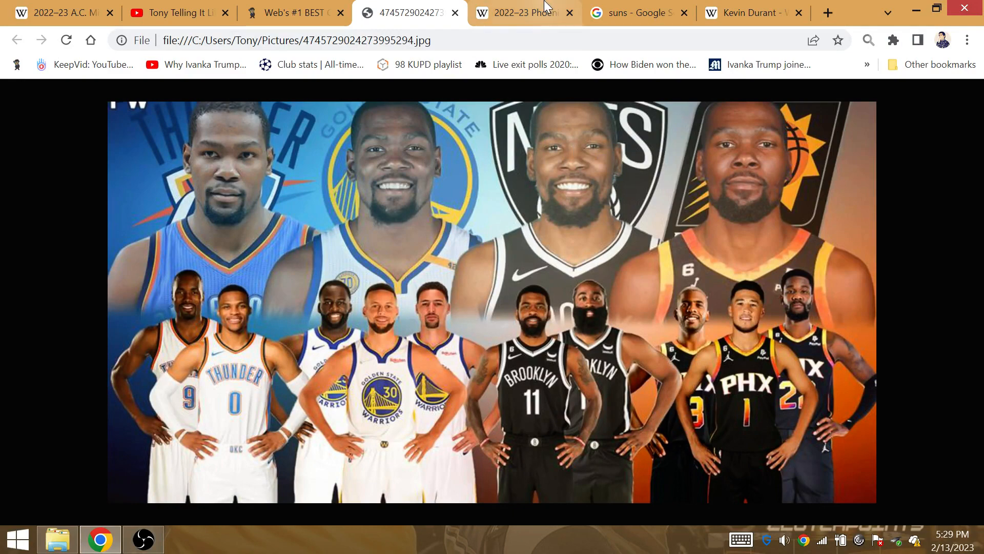
# Highlight the Suns' 55th season on Wikipedia, then view Gematrinator's calculator results table.
pyautogui.click(524, 12)
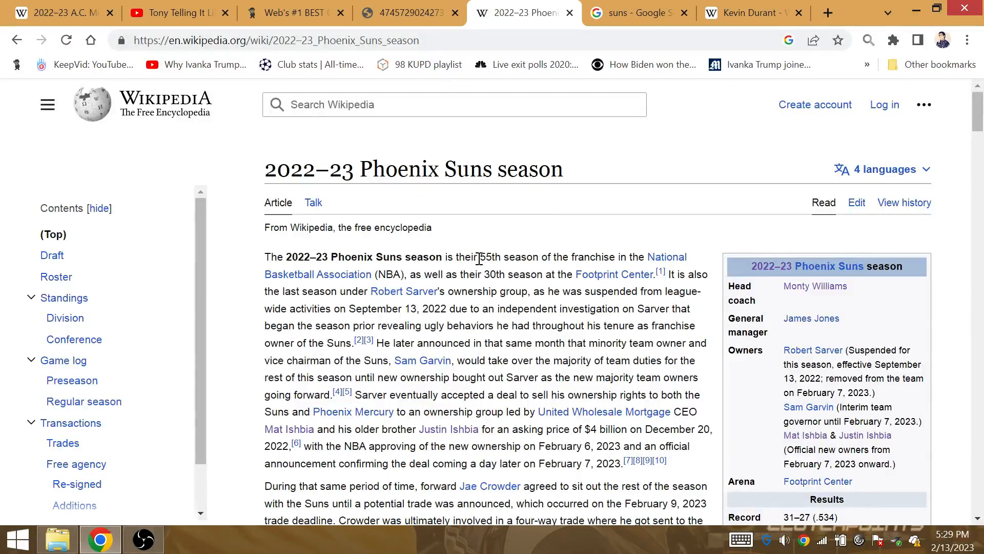
pyautogui.doubleClick(491, 256)
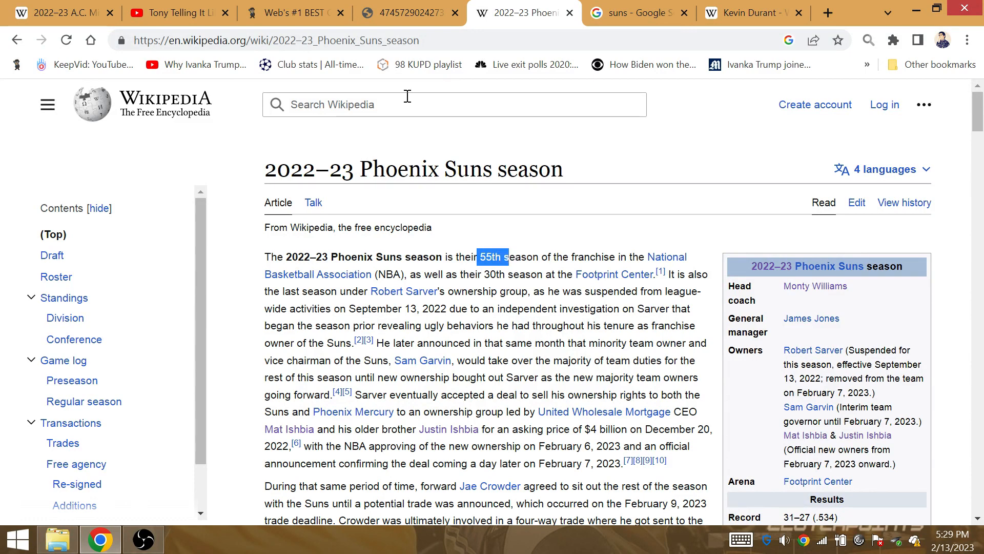
pyautogui.click(408, 12)
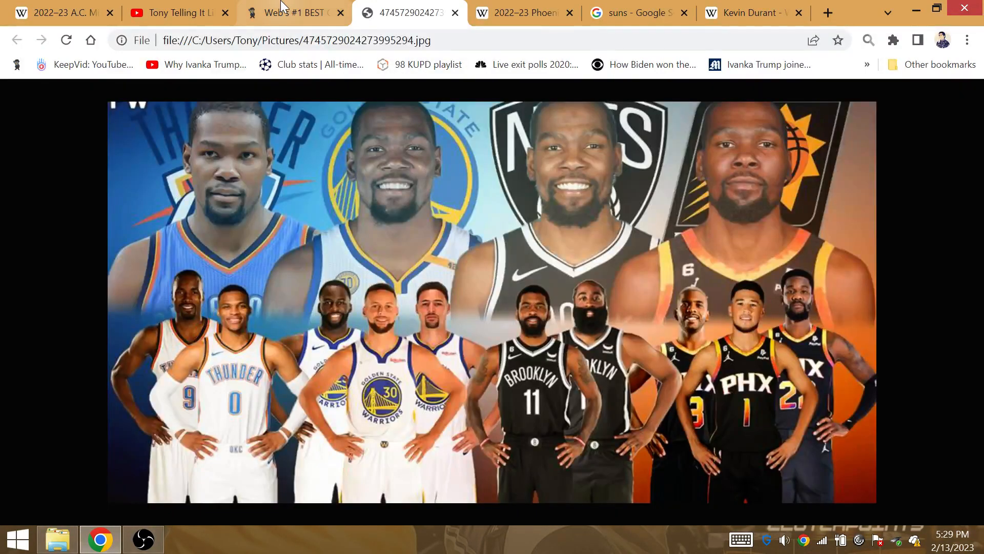
pyautogui.click(293, 12)
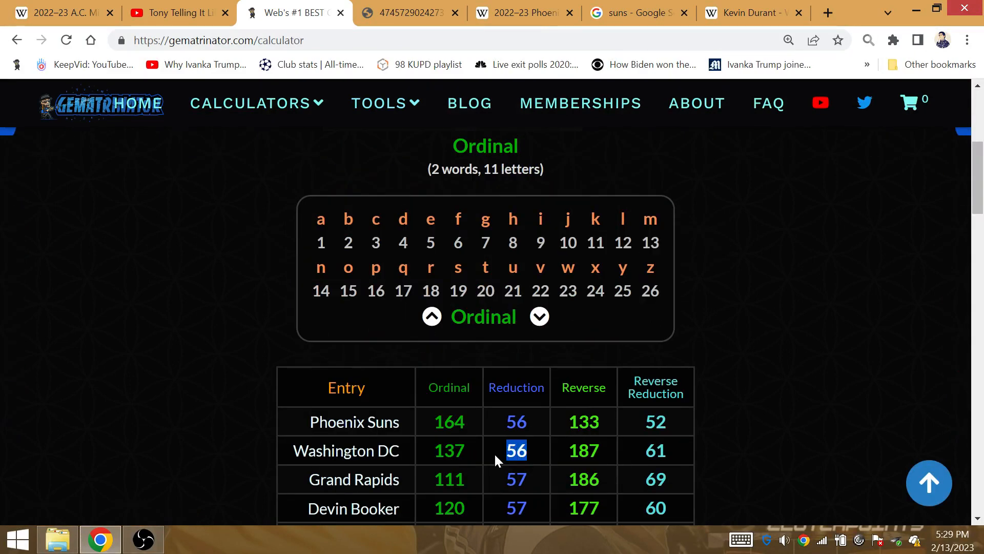
pyautogui.scroll(-3)
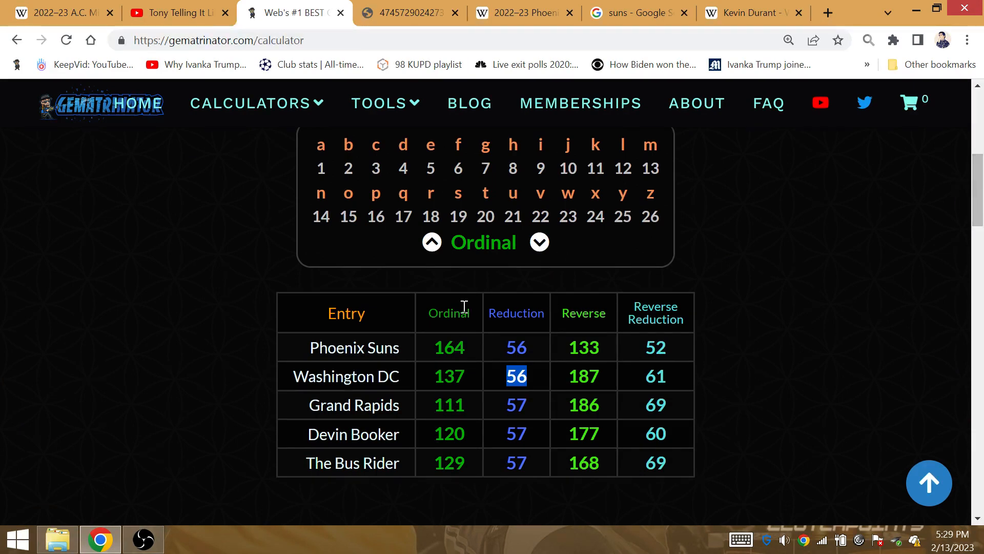
pyautogui.moveTo(538, 407)
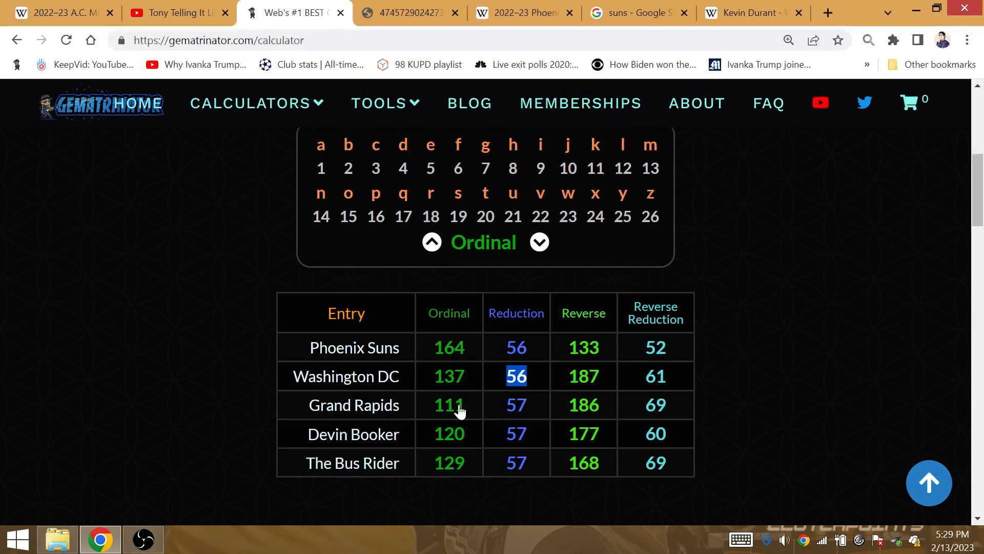
pyautogui.moveTo(562, 348)
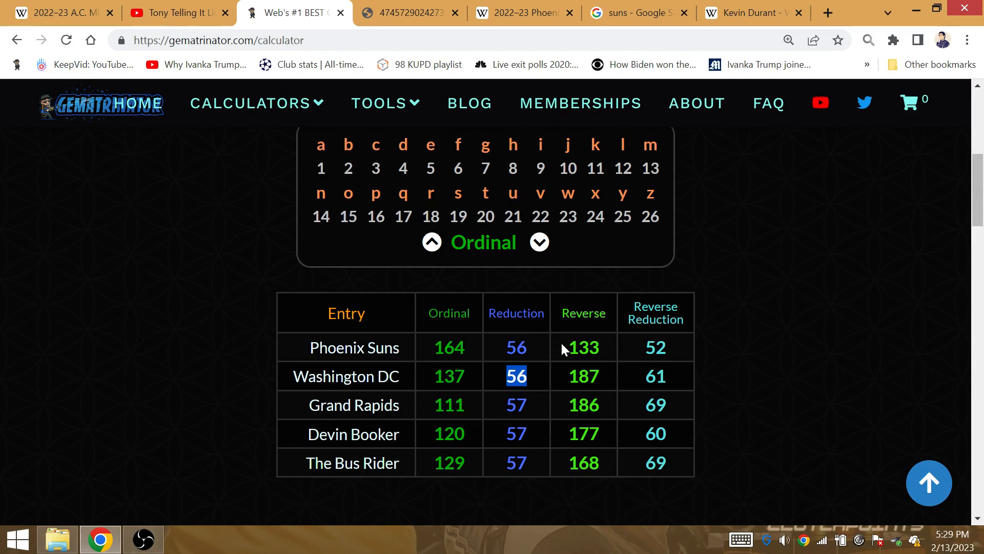
pyautogui.moveTo(491, 464)
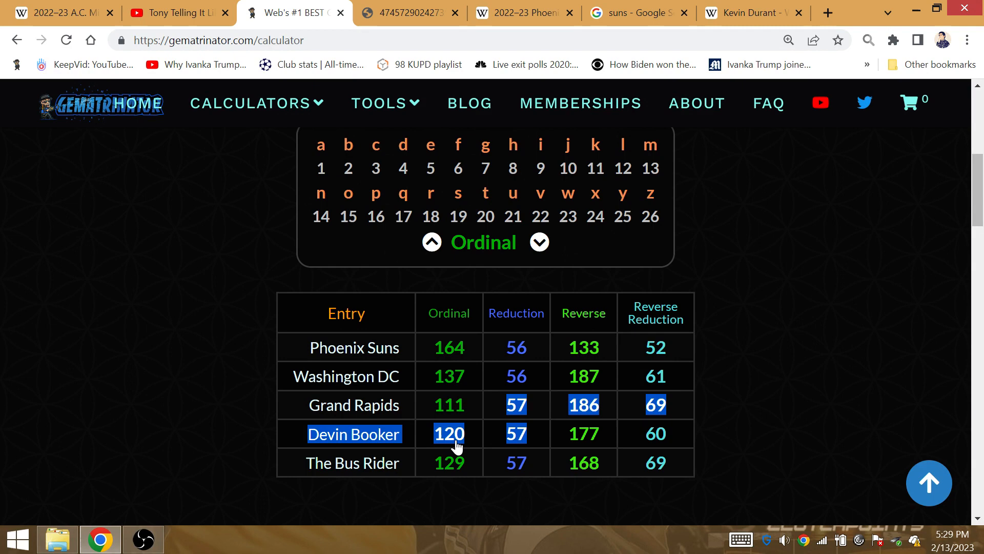
pyautogui.click(473, 443)
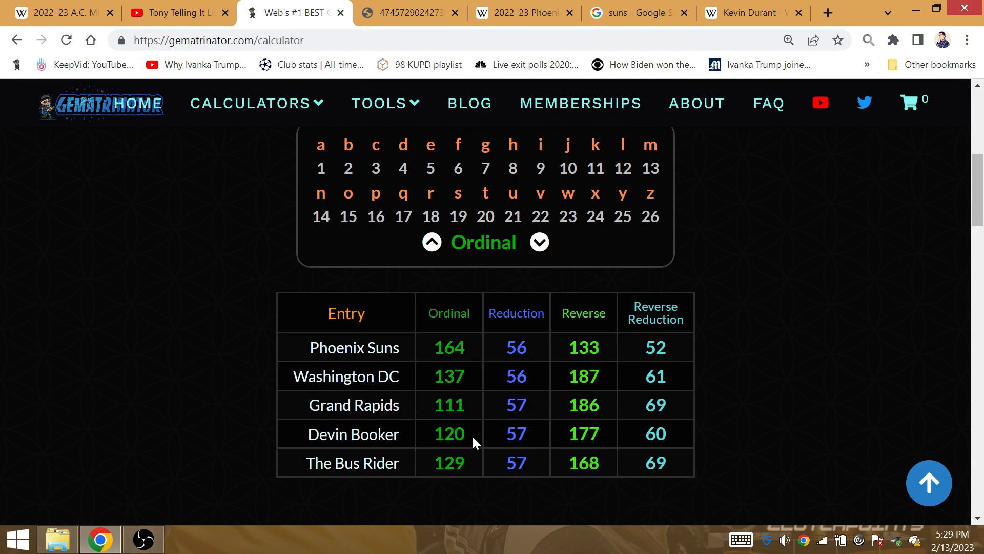
pyautogui.doubleClick(448, 433)
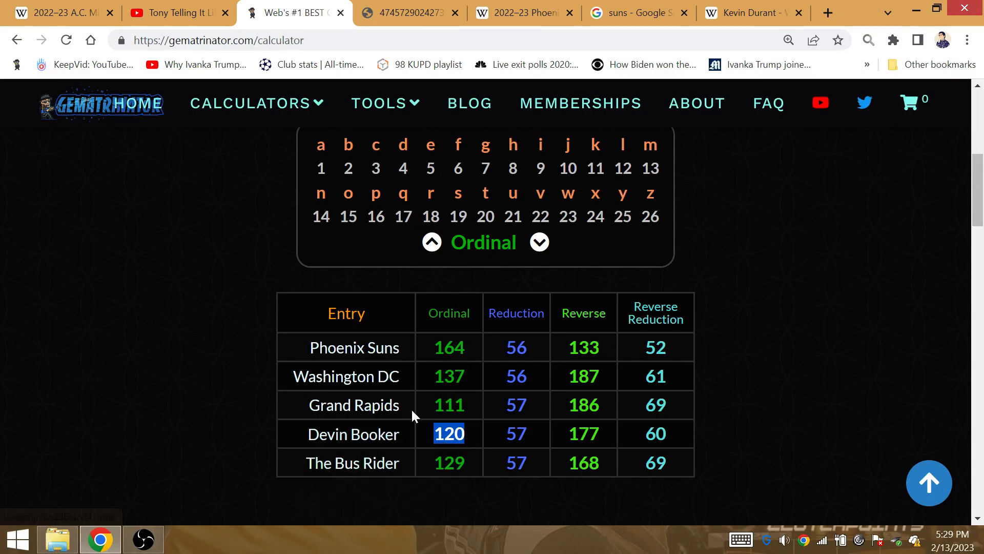
pyautogui.moveTo(414, 469)
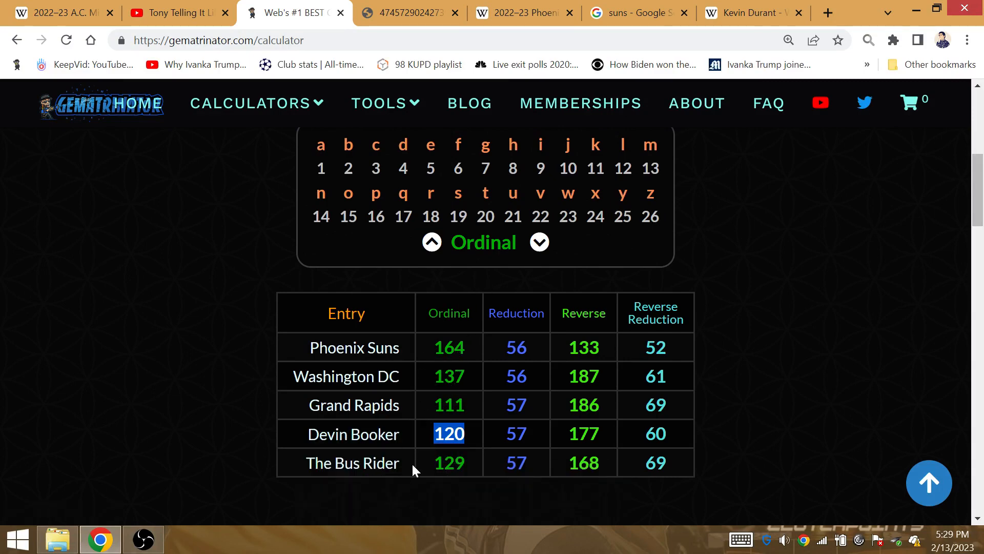
pyautogui.moveTo(509, 274)
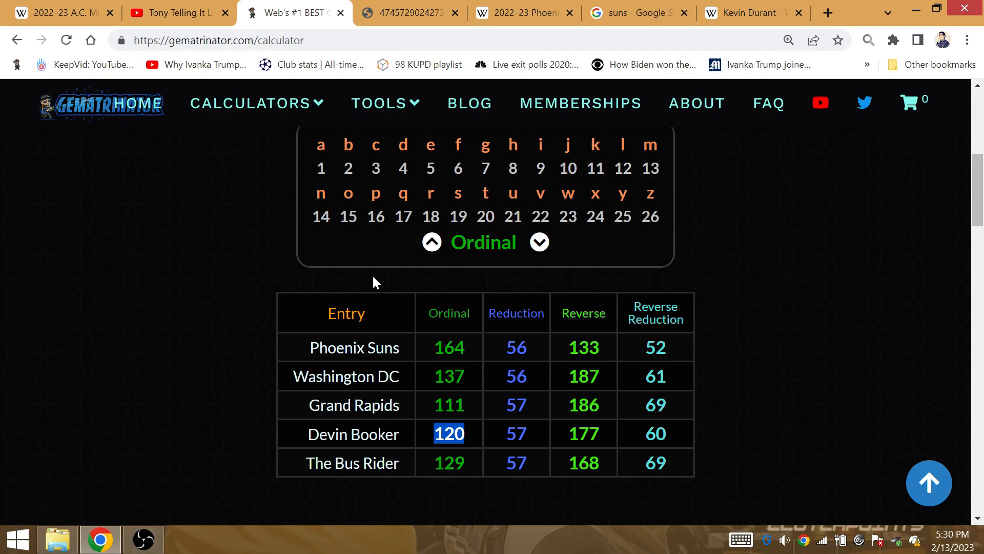
pyautogui.click(747, 12)
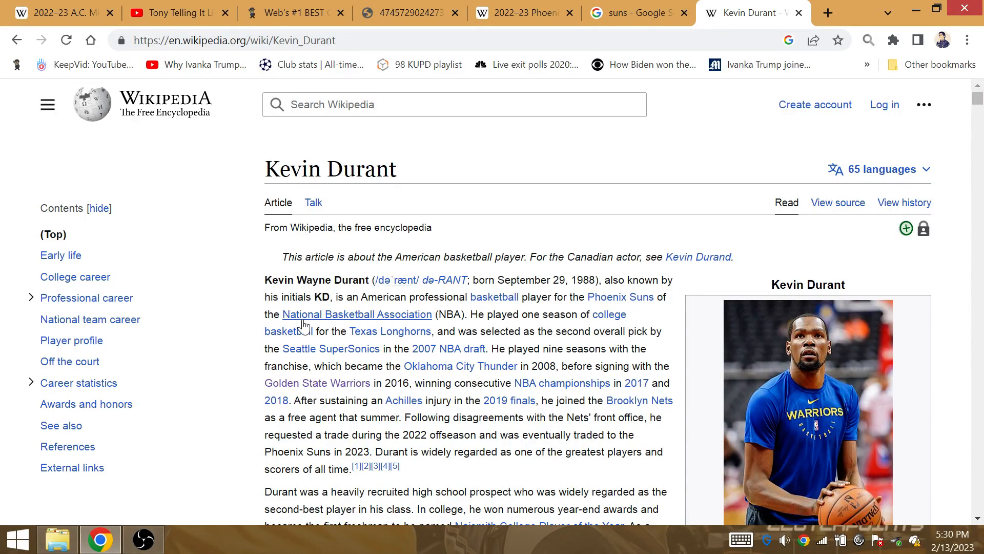
pyautogui.moveTo(208, 466)
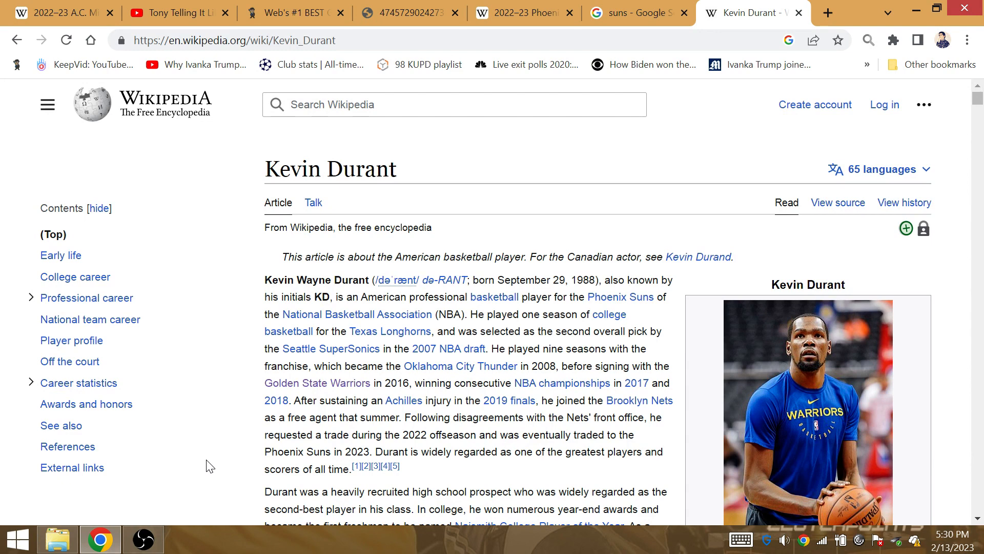